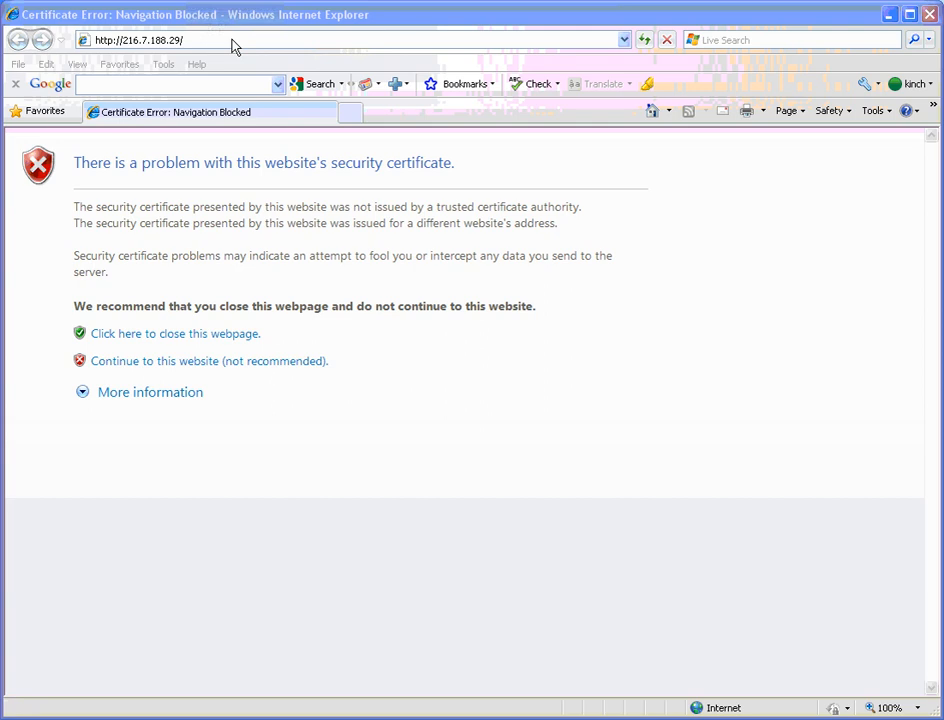
# Bypass the certificate warning for 216.7.188.29 and continue to the controller's site
pyautogui.click(140, 39)
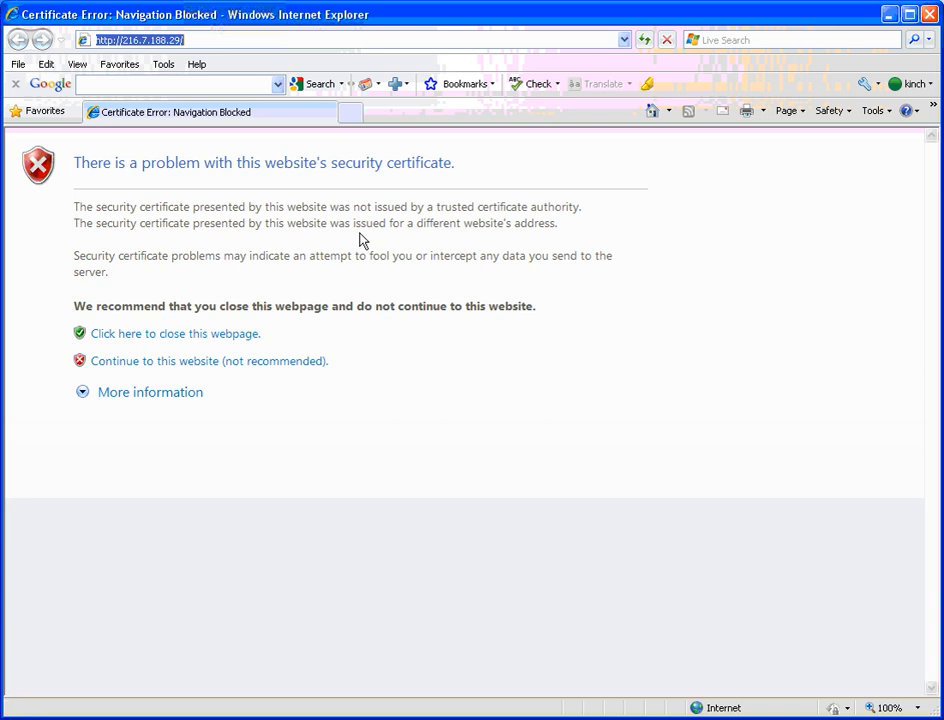
pyautogui.moveTo(429, 161)
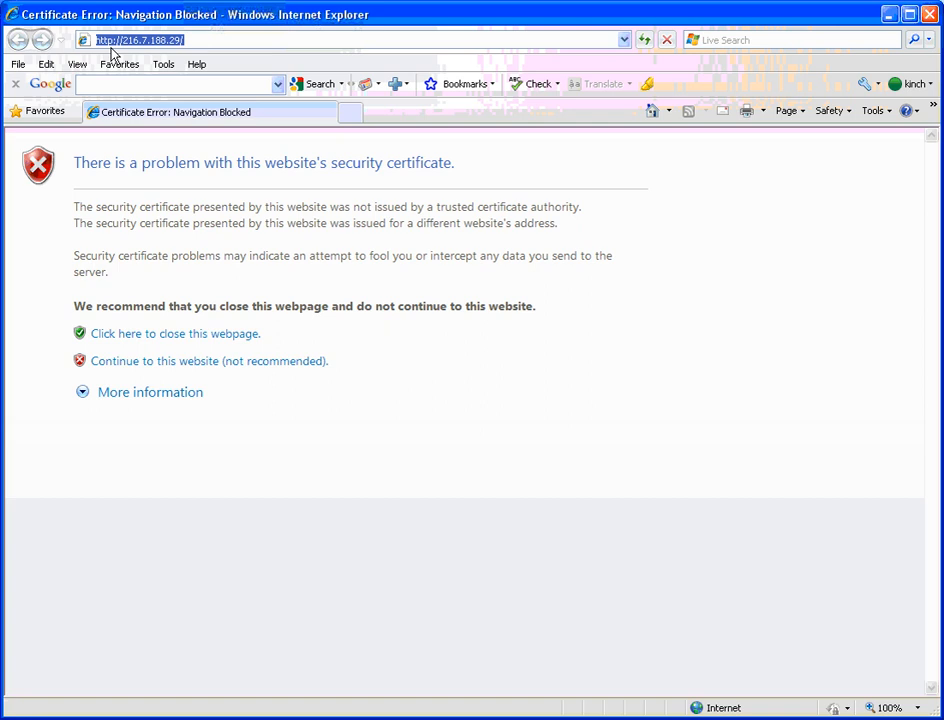
pyautogui.click(201, 361)
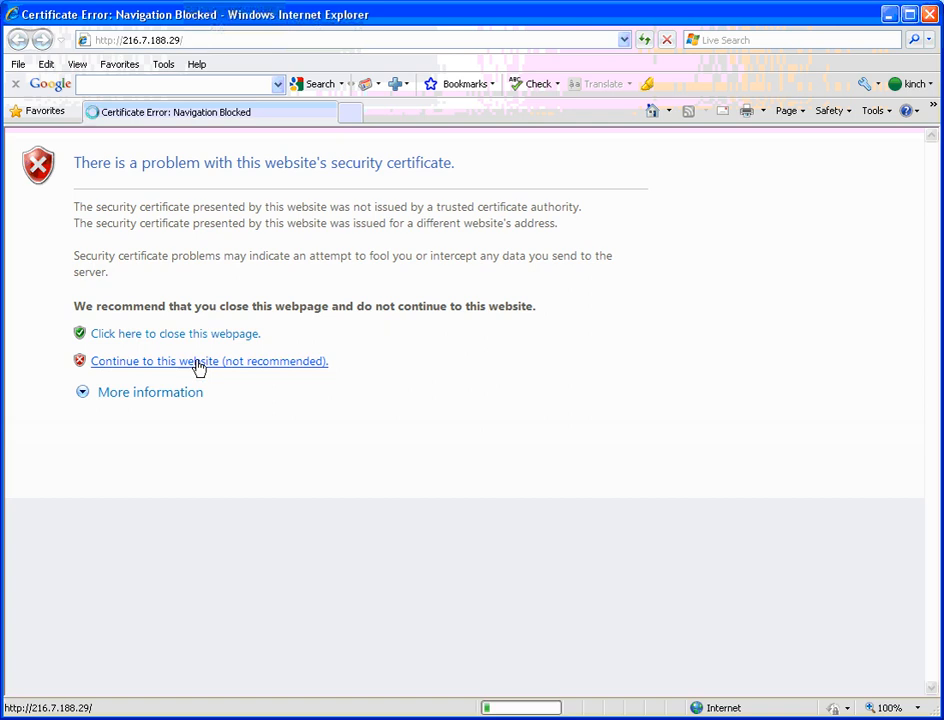
# Log in to the DRAC 5 controller with username 'root' and its password
pyautogui.click(208, 361)
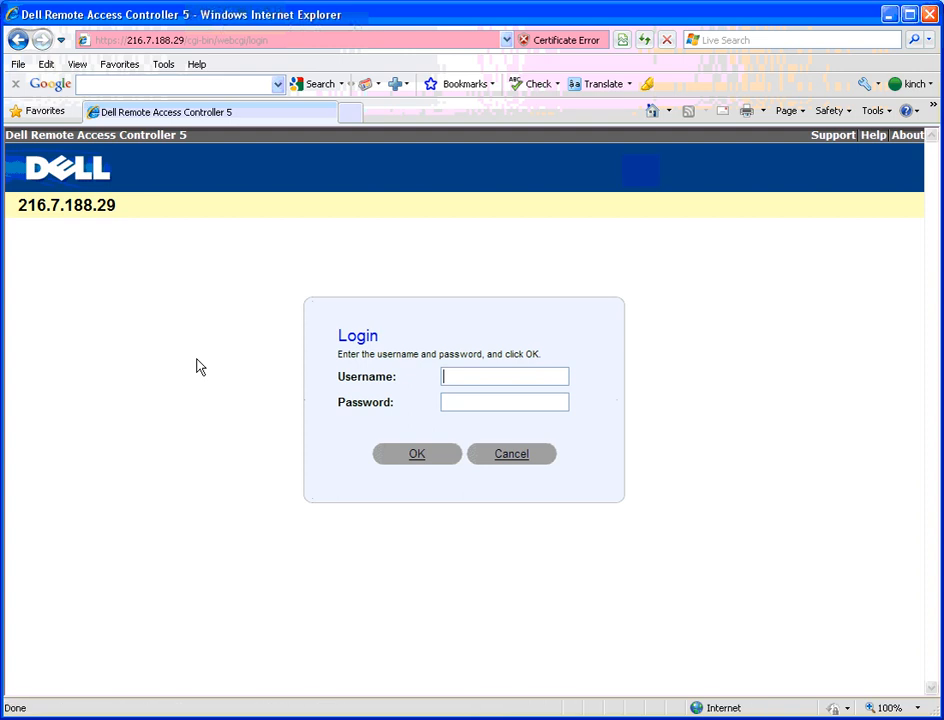
pyautogui.write('root')
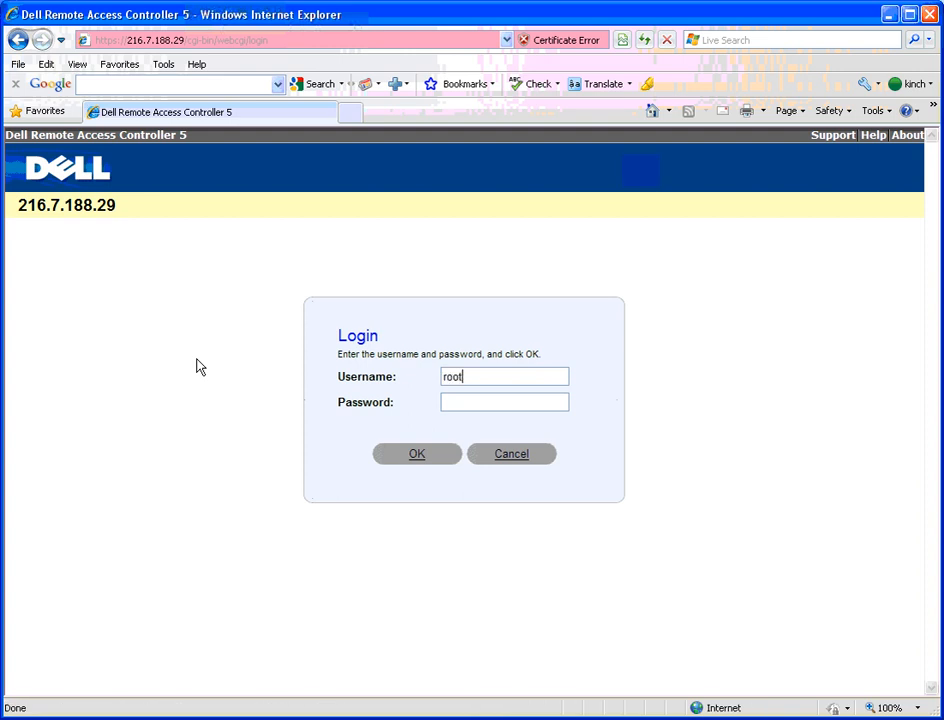
pyautogui.write('••')
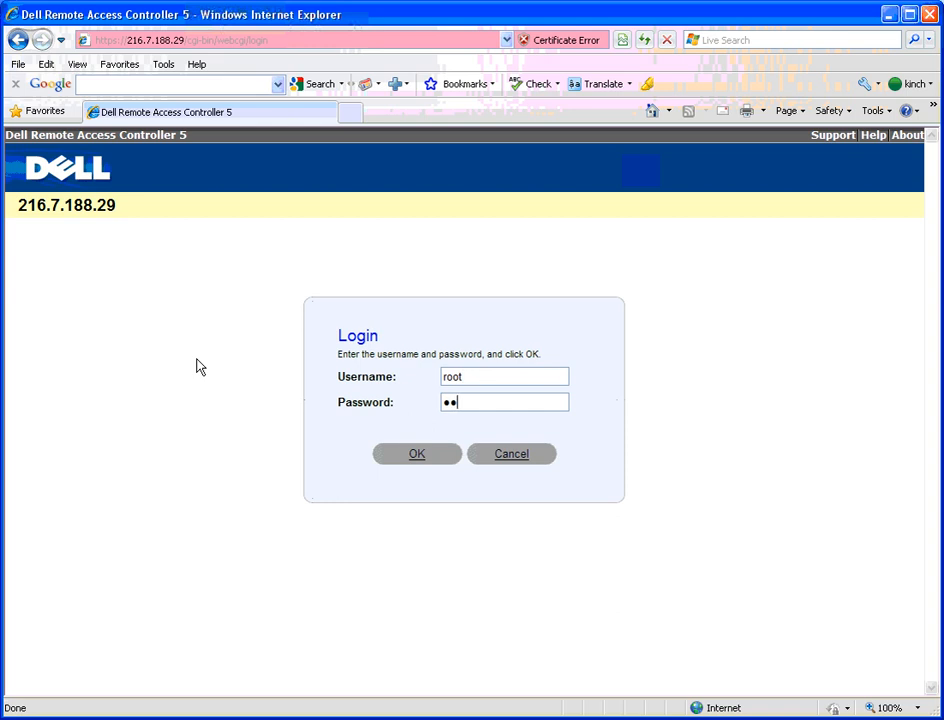
pyautogui.click(416, 454)
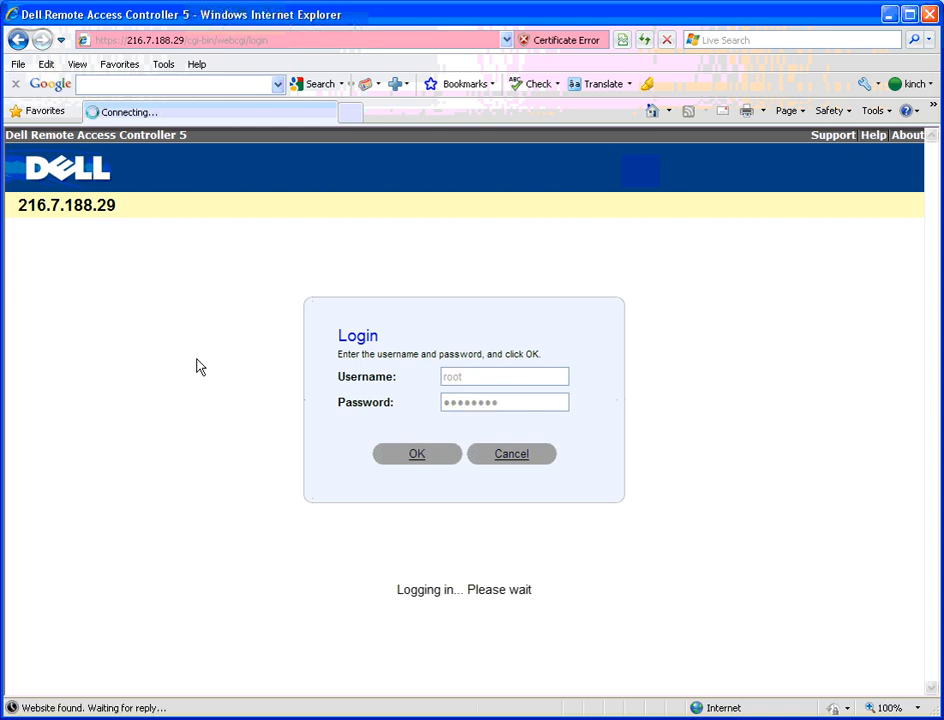
# Reach the System Summary after login and go to Power Management
pyautogui.click(416, 453)
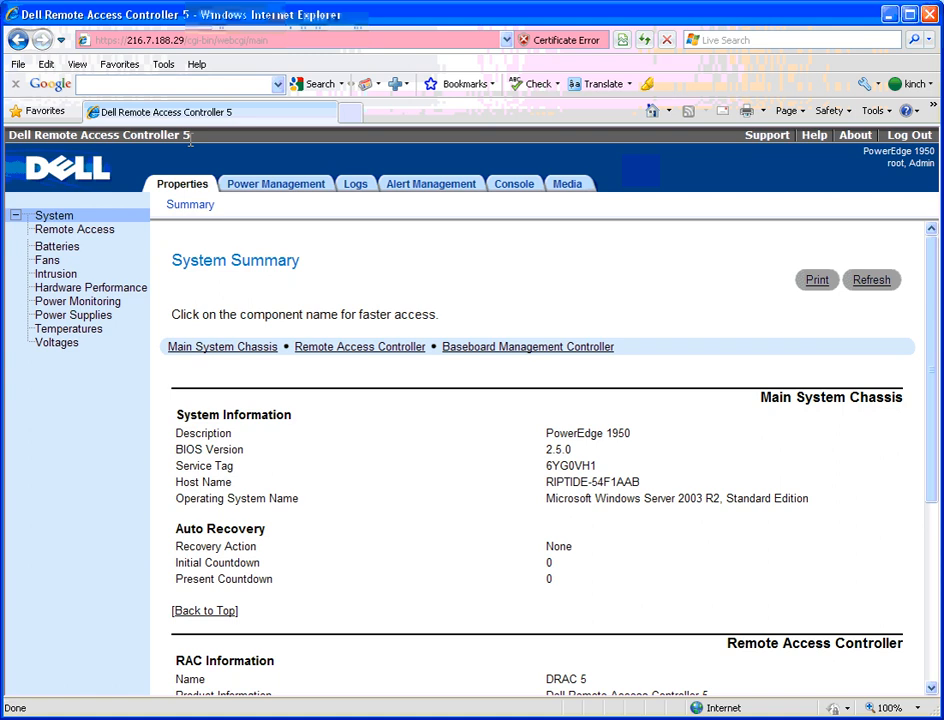
pyautogui.moveTo(283, 183)
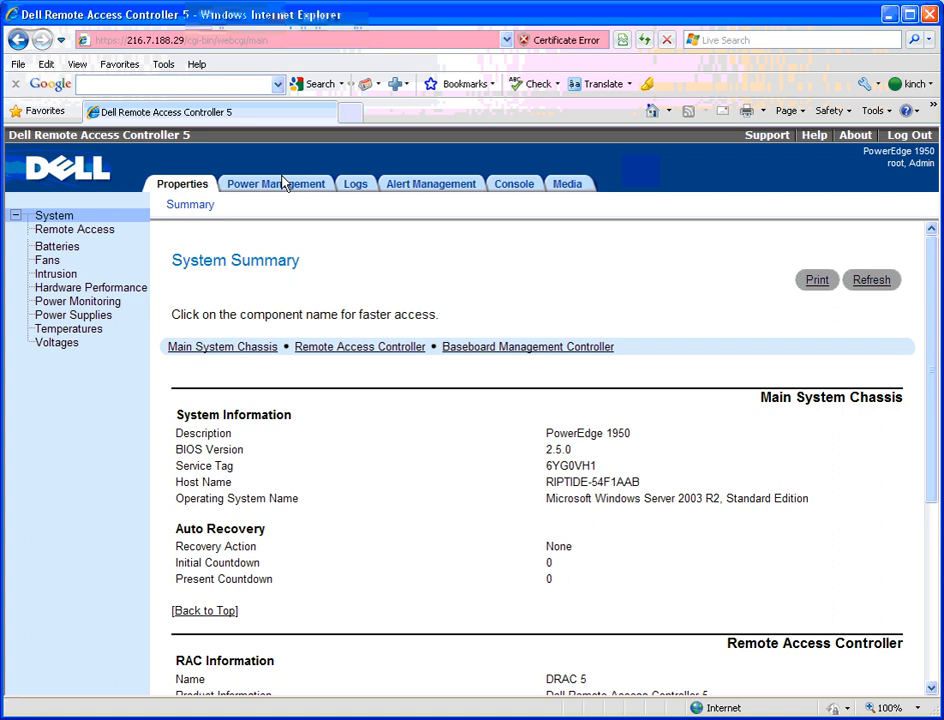
pyautogui.moveTo(276, 184)
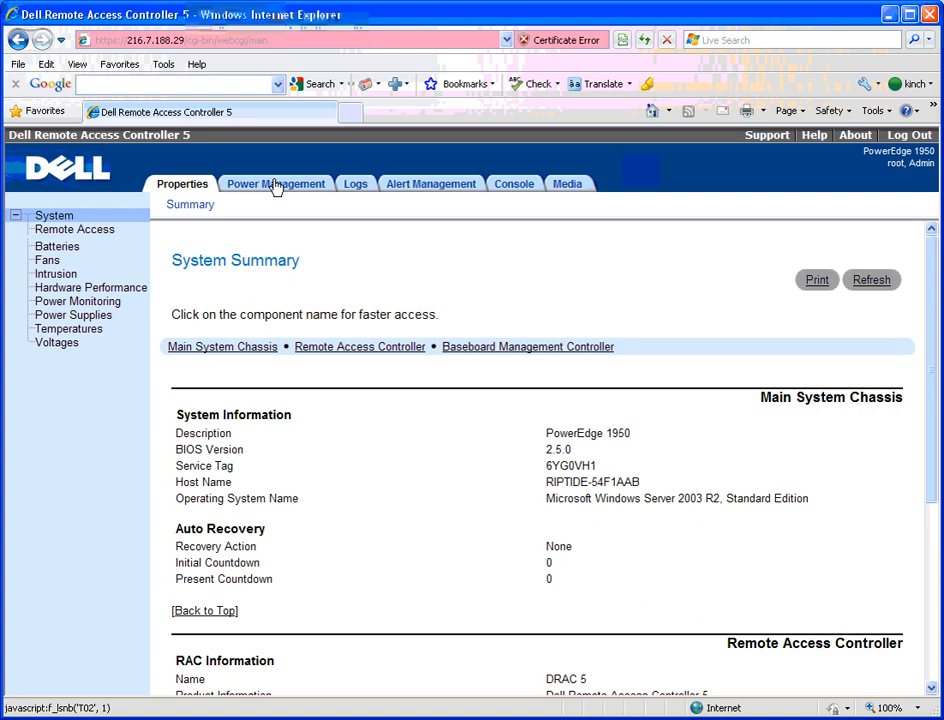
pyautogui.moveTo(513, 184)
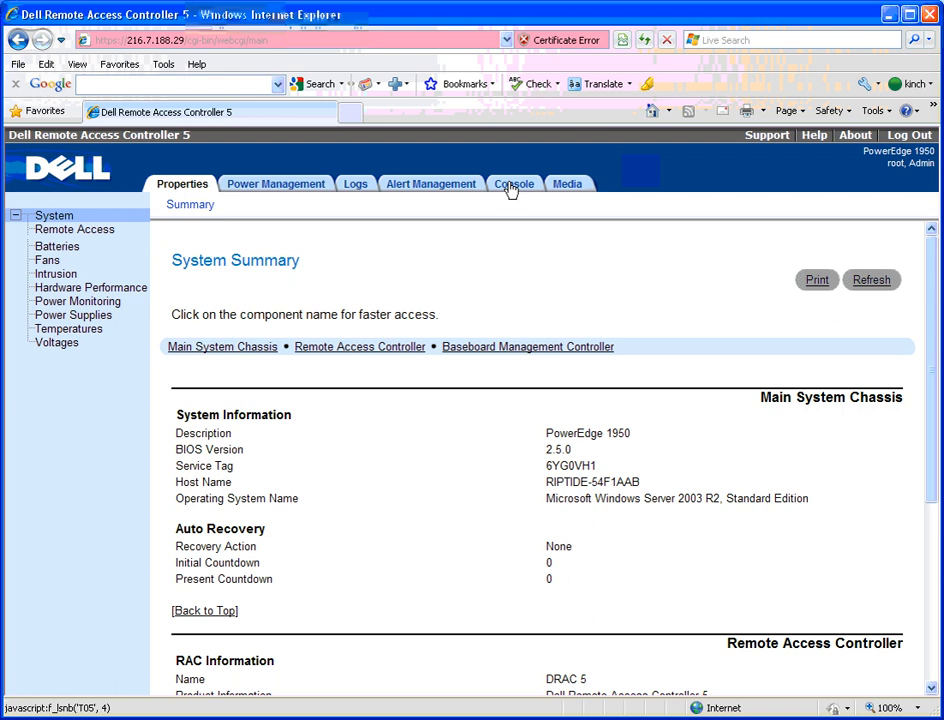
pyautogui.moveTo(296, 190)
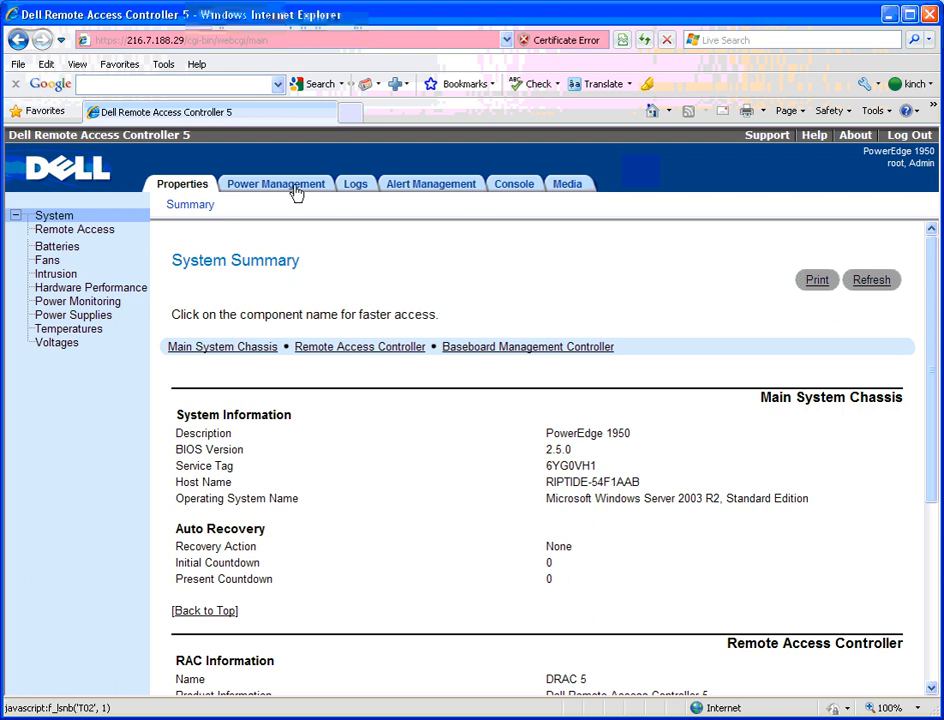
pyautogui.click(276, 184)
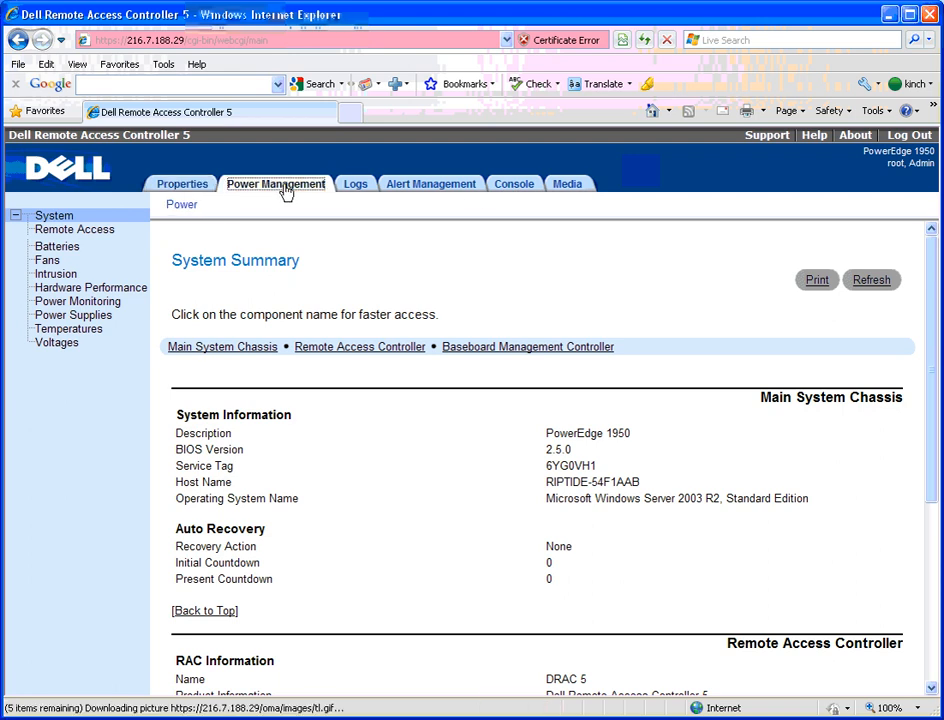
# Review the server's power status (ON) and available power control operations
pyautogui.click(275, 183)
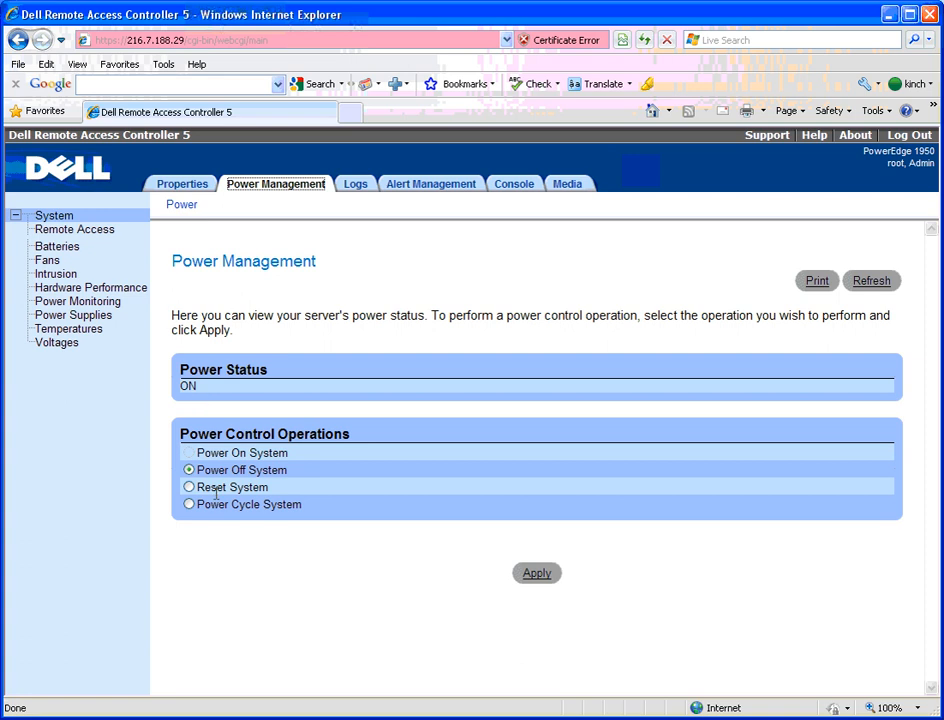
pyautogui.moveTo(242, 451)
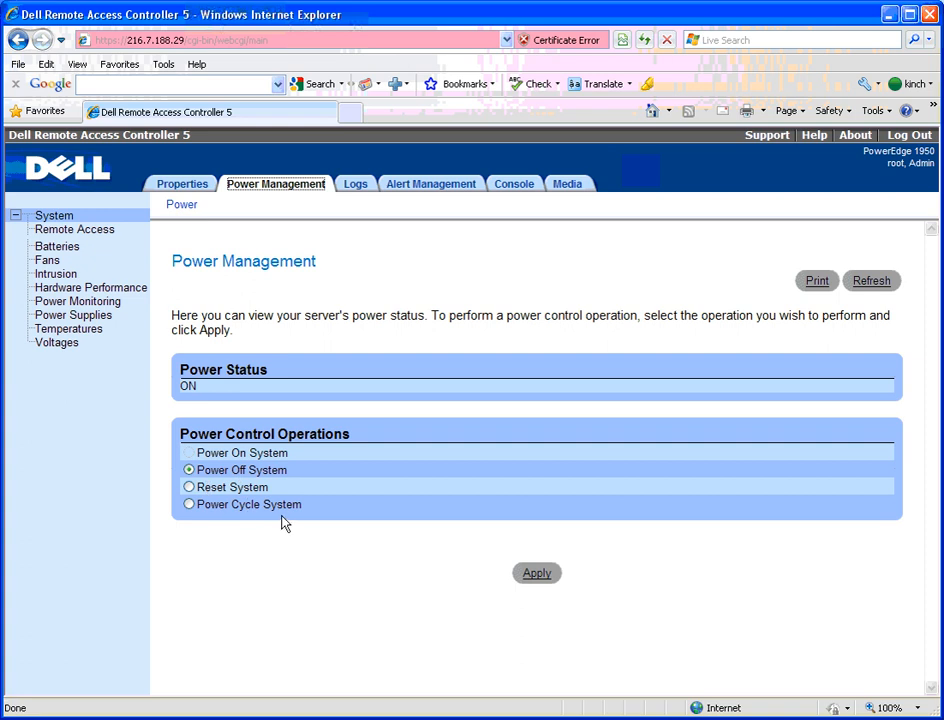
pyautogui.click(537, 573)
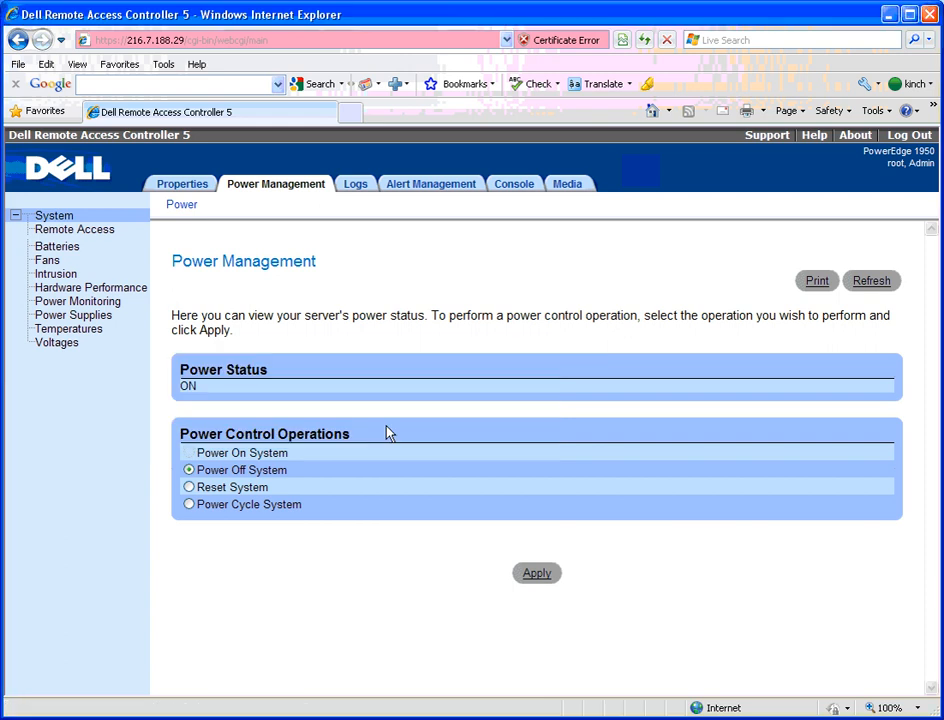
pyautogui.moveTo(389, 427)
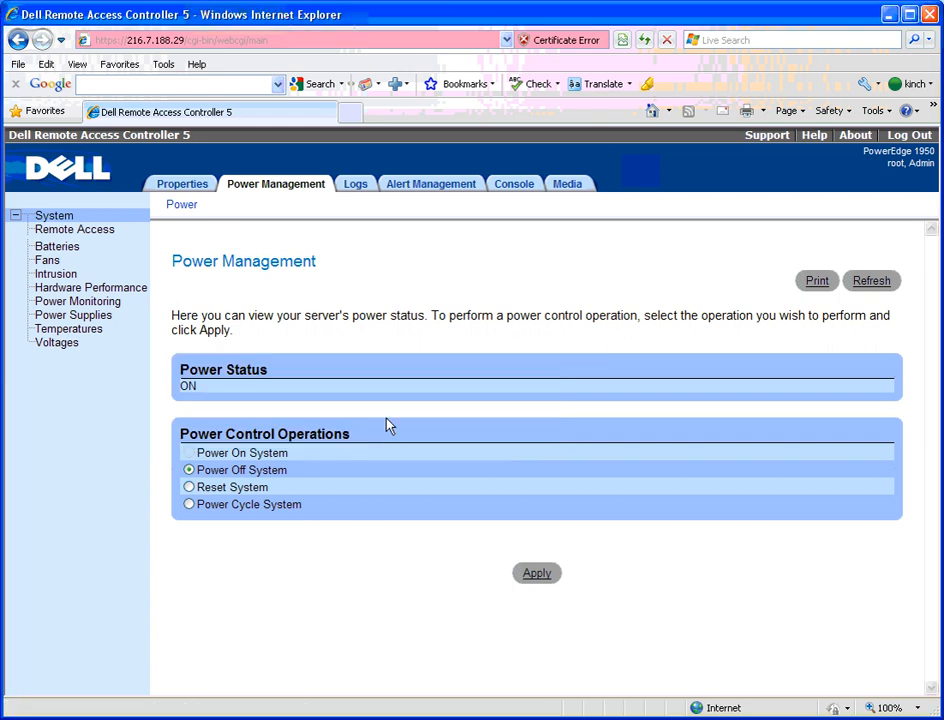
pyautogui.moveTo(505, 253)
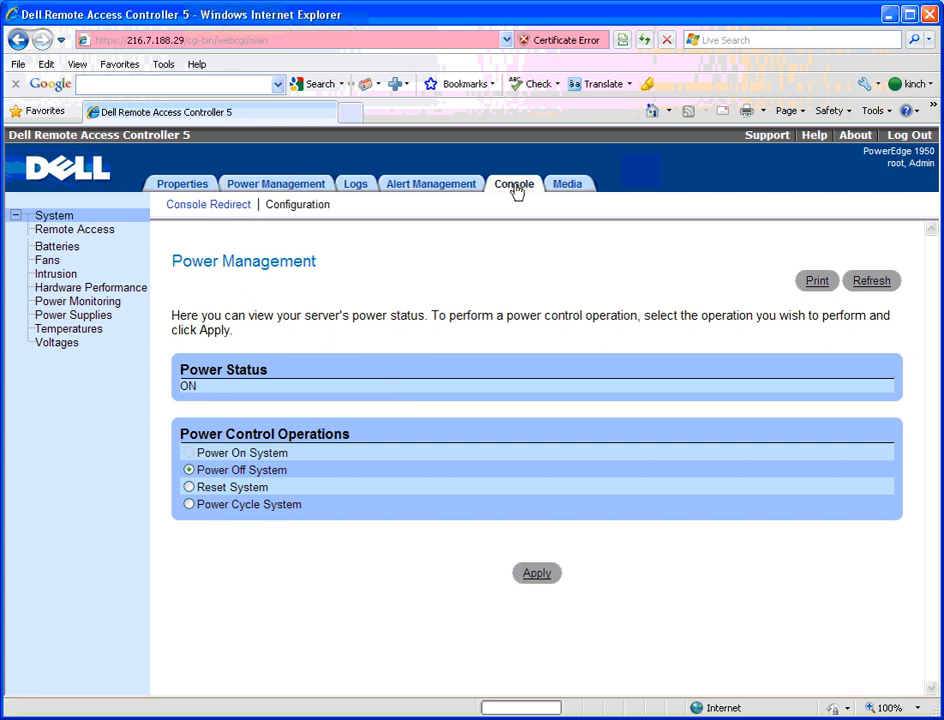
# Start a console redirection session, its status now reading Connecting
pyautogui.click(514, 184)
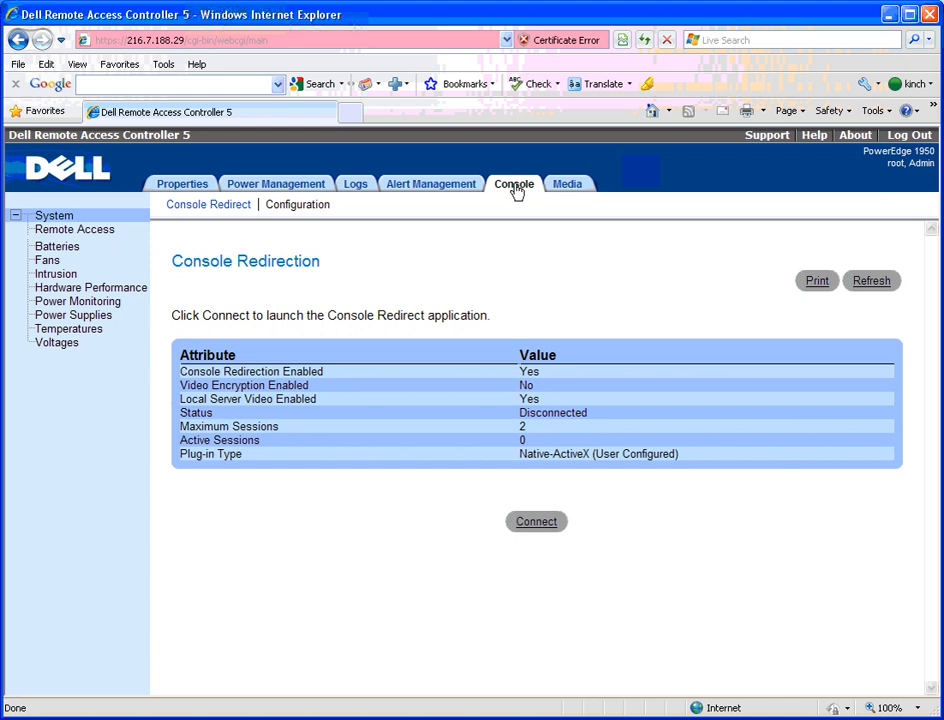
pyautogui.moveTo(573, 506)
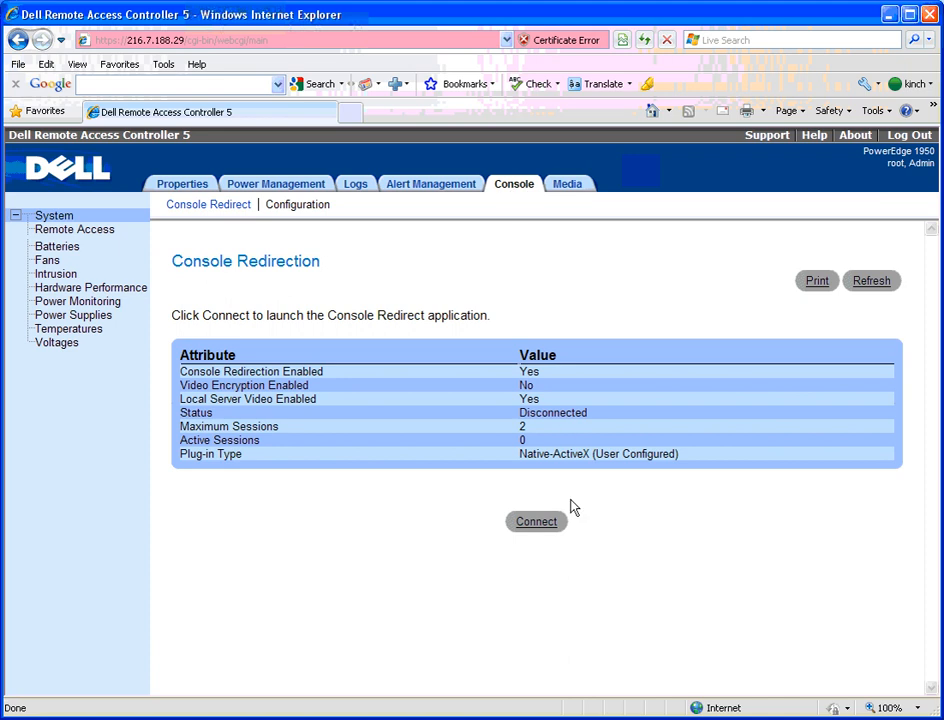
pyautogui.click(536, 521)
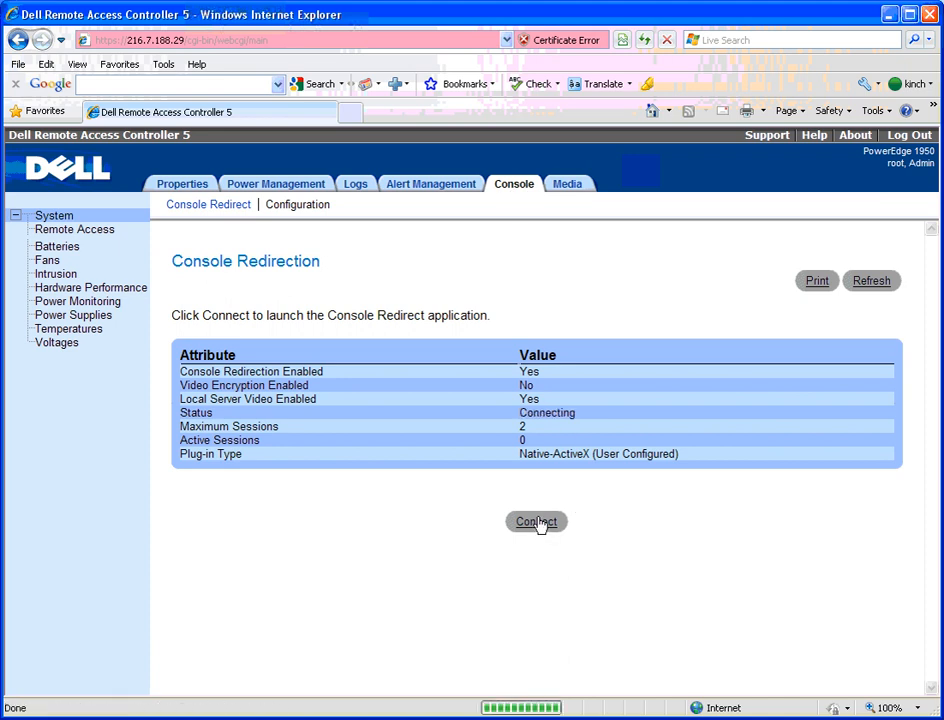
# Bring up the Session Viewer window showing the remote server's screen
pyautogui.click(536, 521)
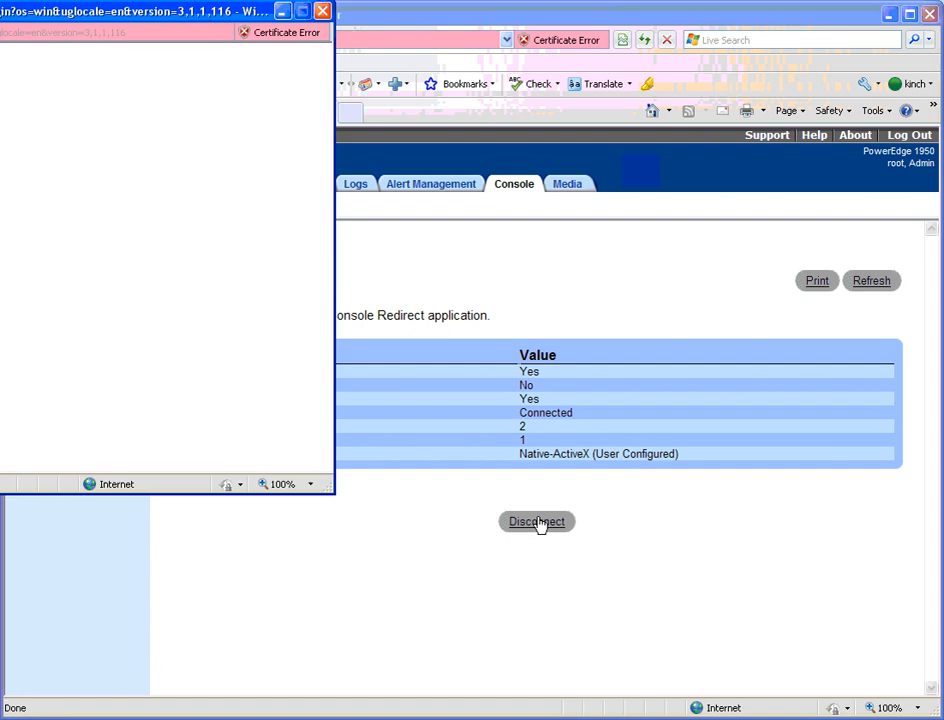
pyautogui.click(537, 521)
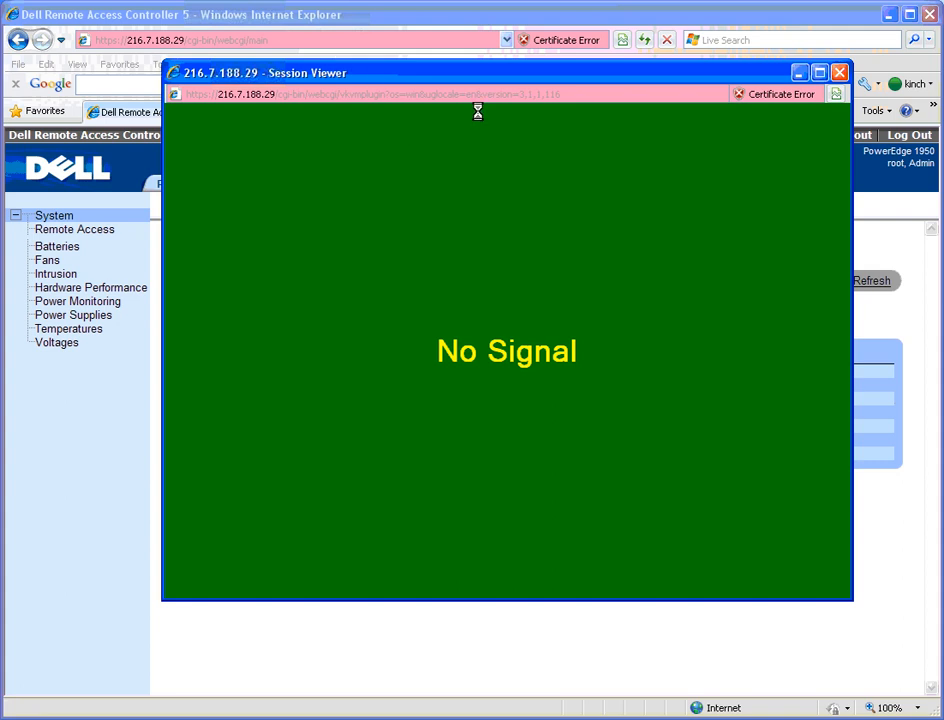
pyautogui.moveTo(498, 103)
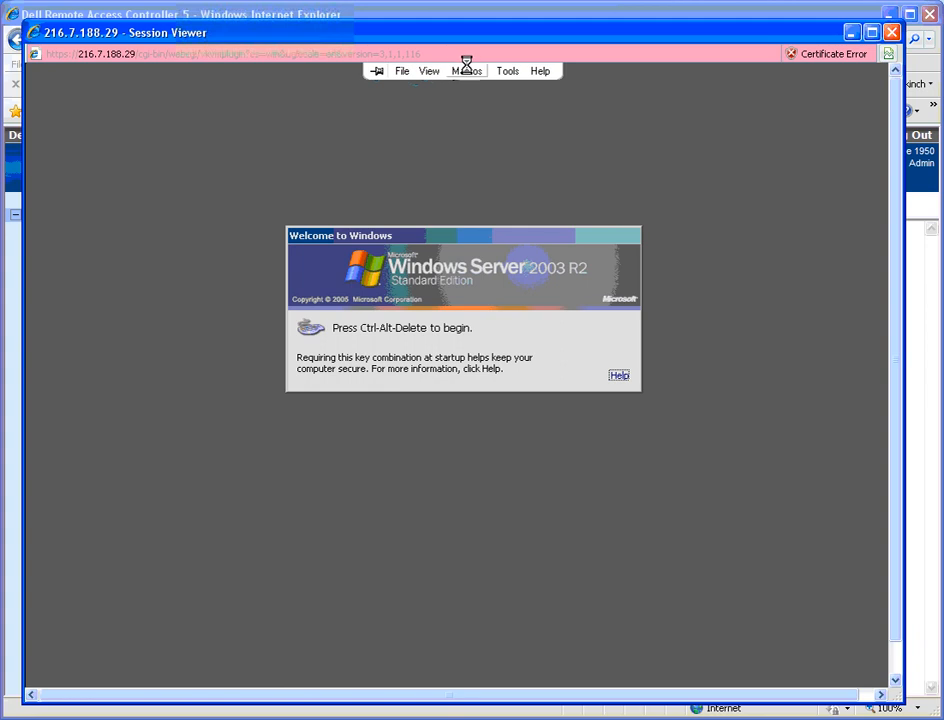
# Send the Ctrl-Alt-Del macro to reach the Windows Server 2003 logon dialog
pyautogui.click(466, 70)
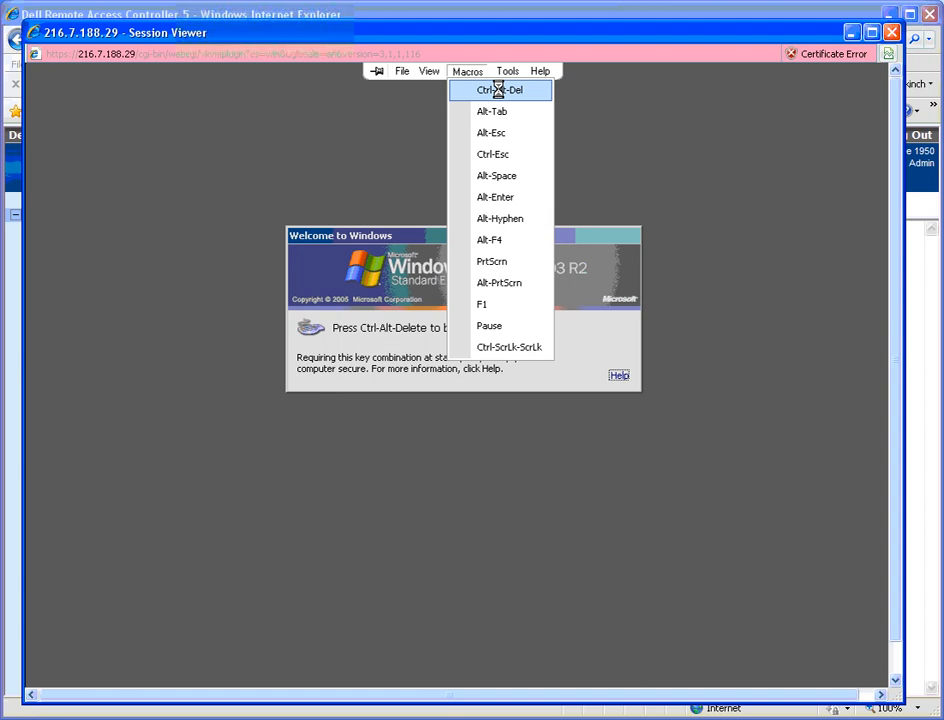
pyautogui.click(499, 90)
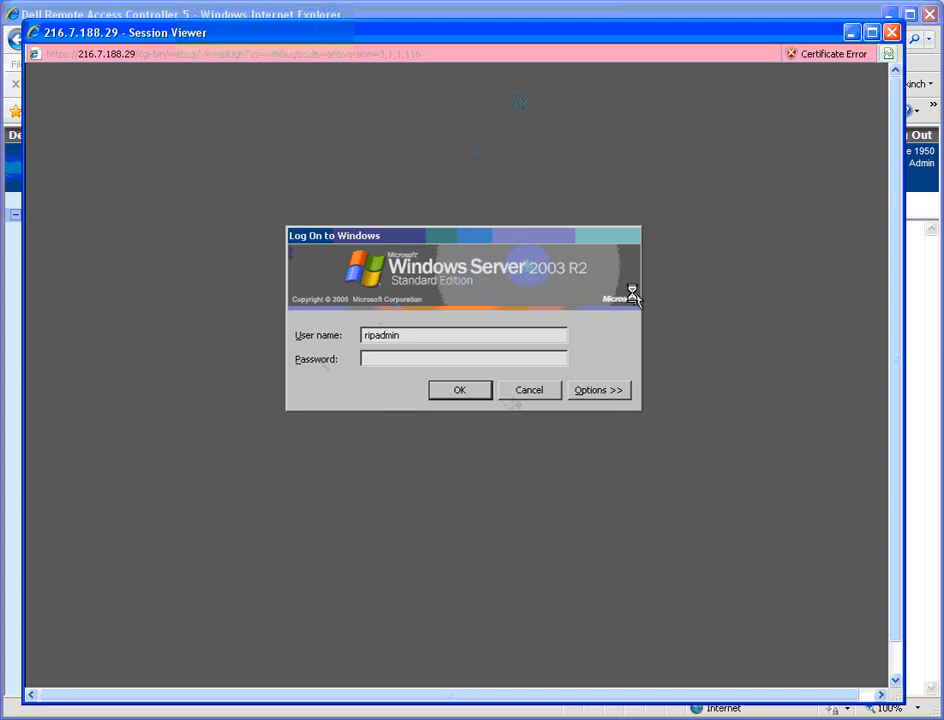
pyautogui.click(463, 358)
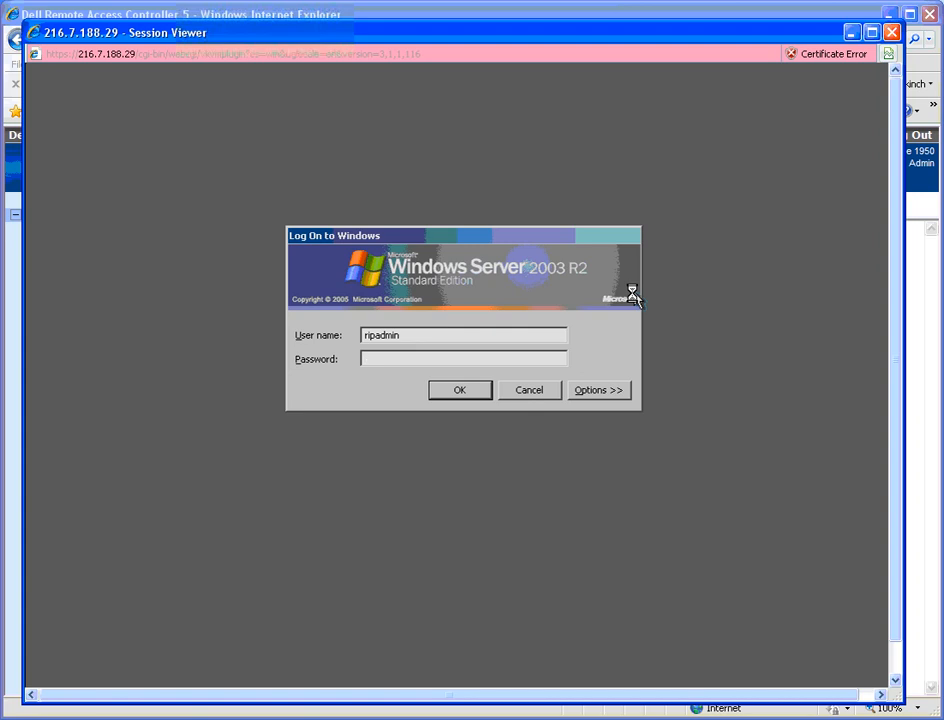
pyautogui.click(463, 358)
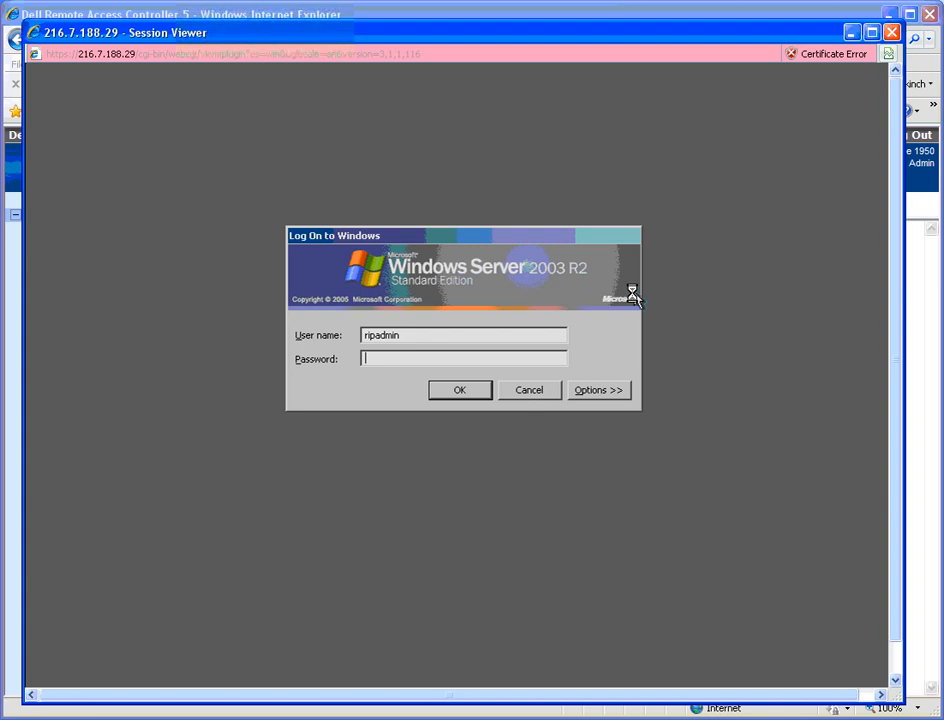